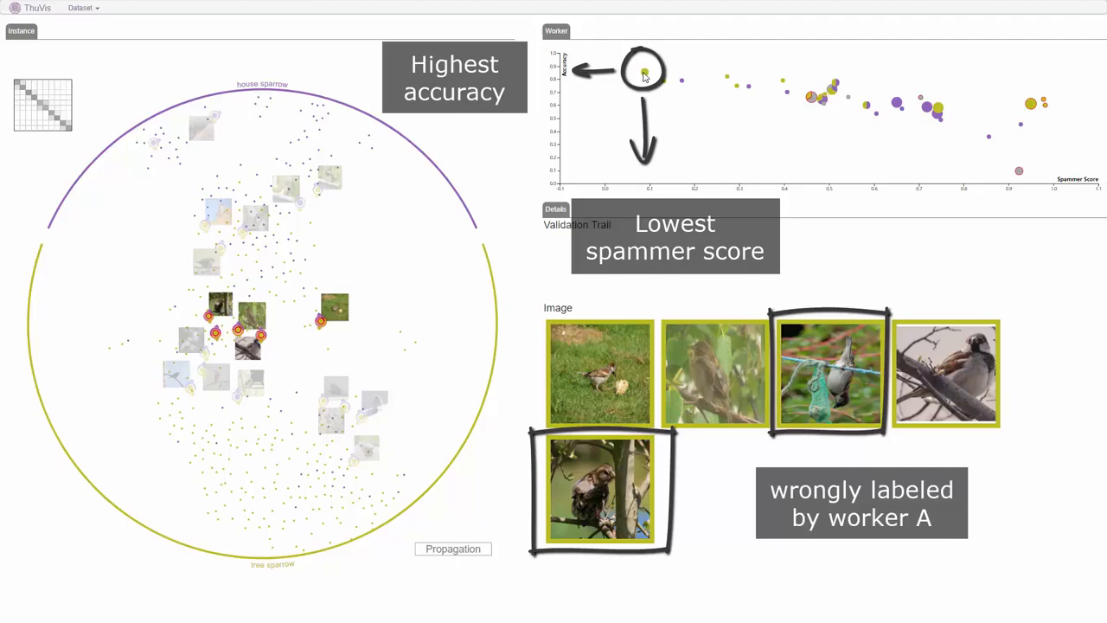
List the bird images labelled by the highest-accuracy, lowest-spammer-score worker.
{"action": "left_click", "coordinate": [643, 72]}
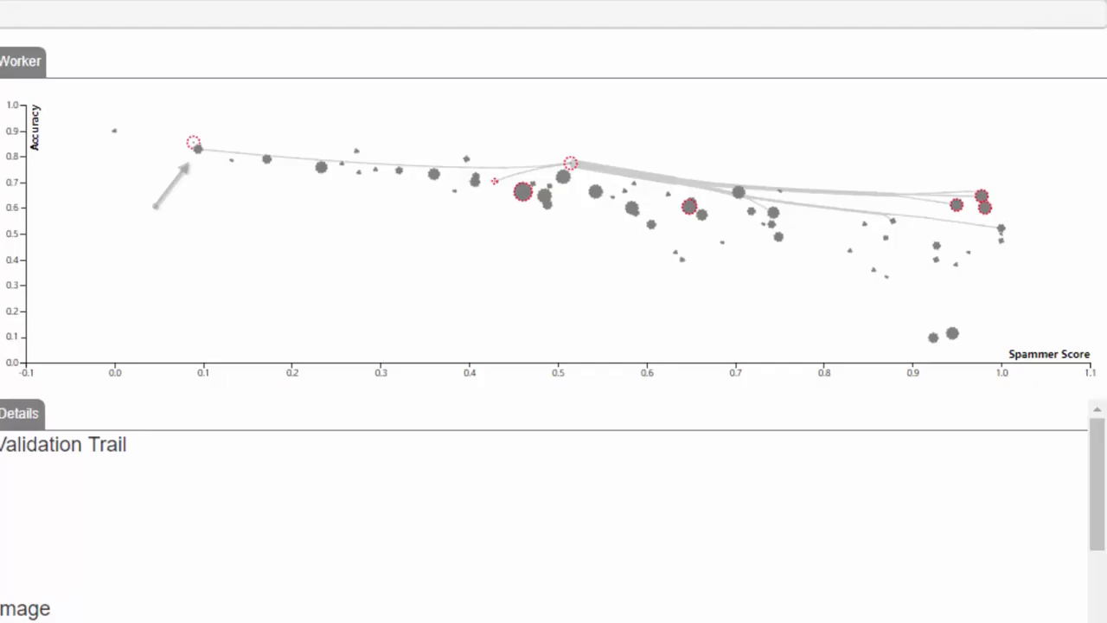
Reveal a reliable worker's link lines to related workers across the plot.
{"action": "left_click", "coordinate": [453, 548]}
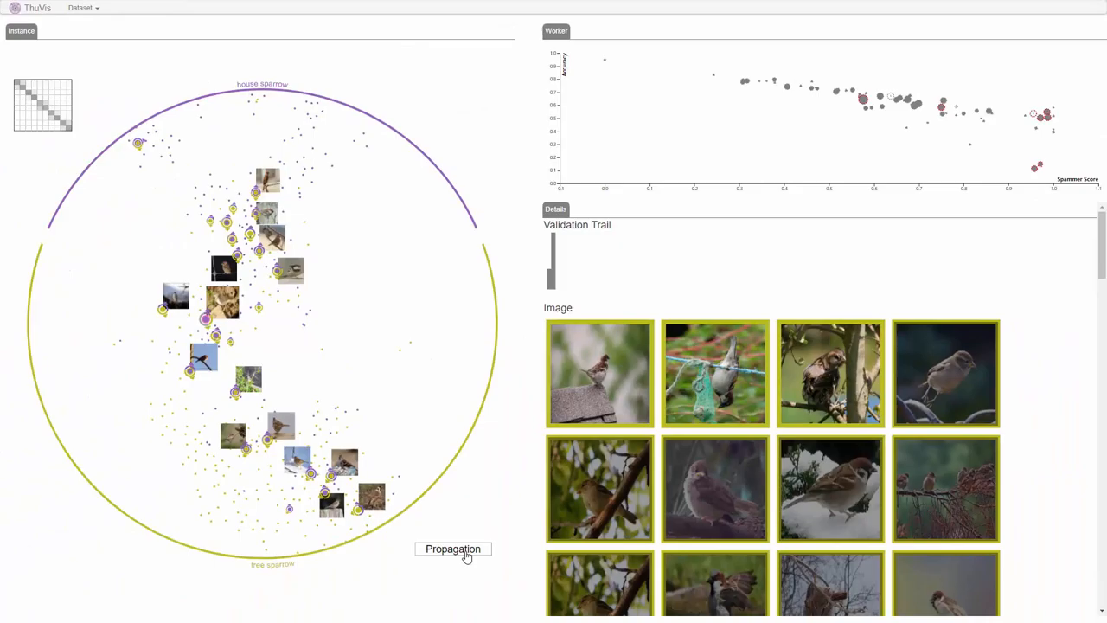
Propagate the confirmed sparrow labels to similar house and tree sparrow images.
{"action": "left_click", "coordinate": [453, 548]}
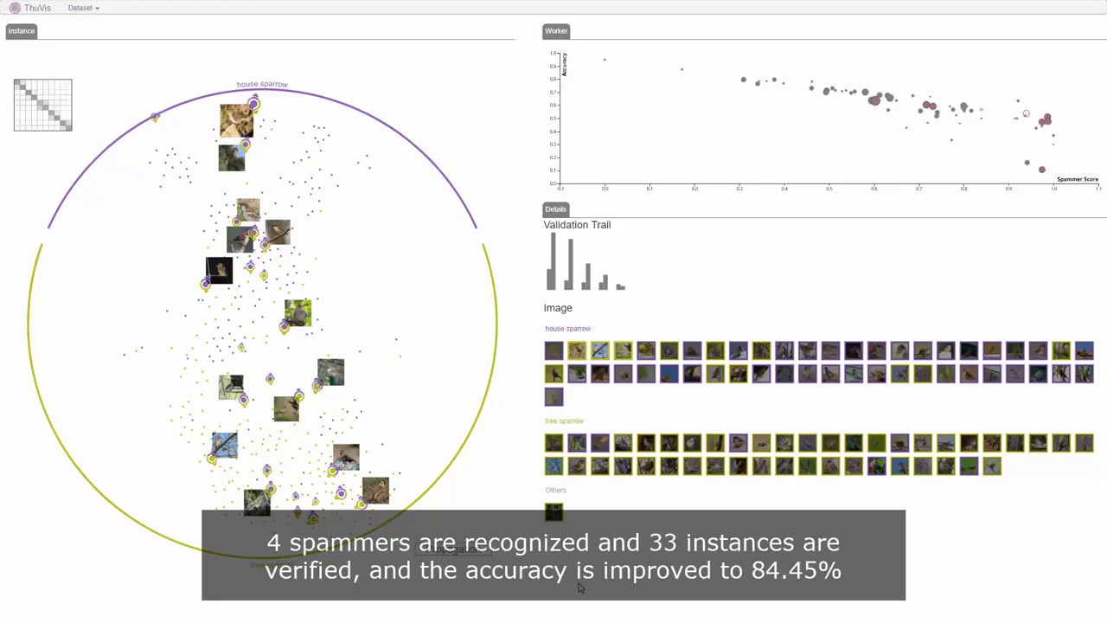
{"action": "left_click", "coordinate": [24, 31]}
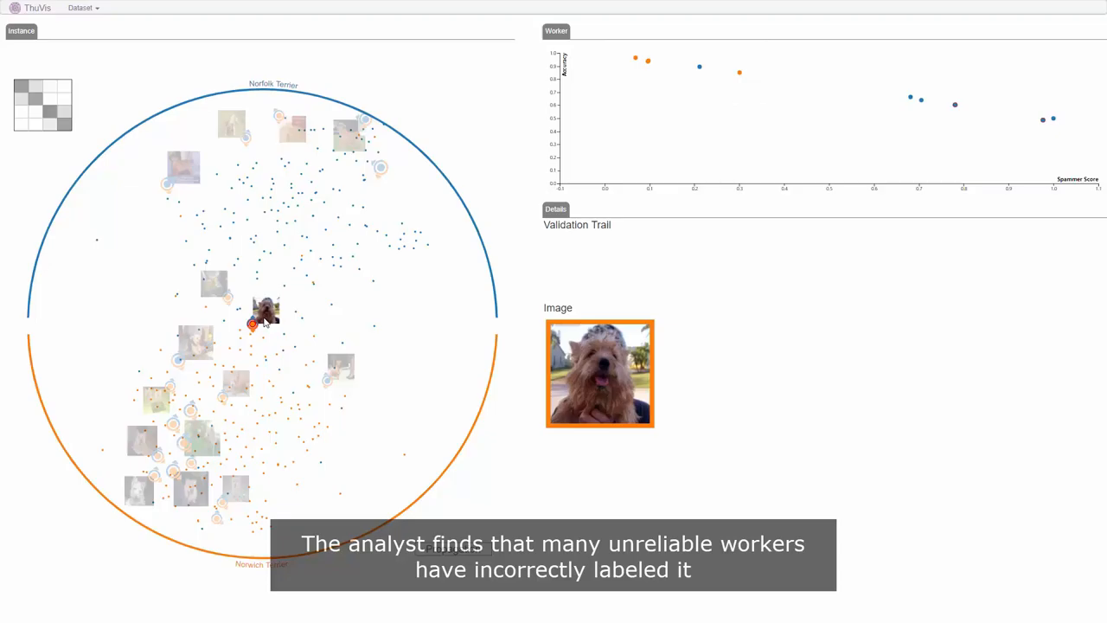
Confirm the disputed terrier image's breed label from its popup choices.
{"action": "right_click", "coordinate": [253, 326]}
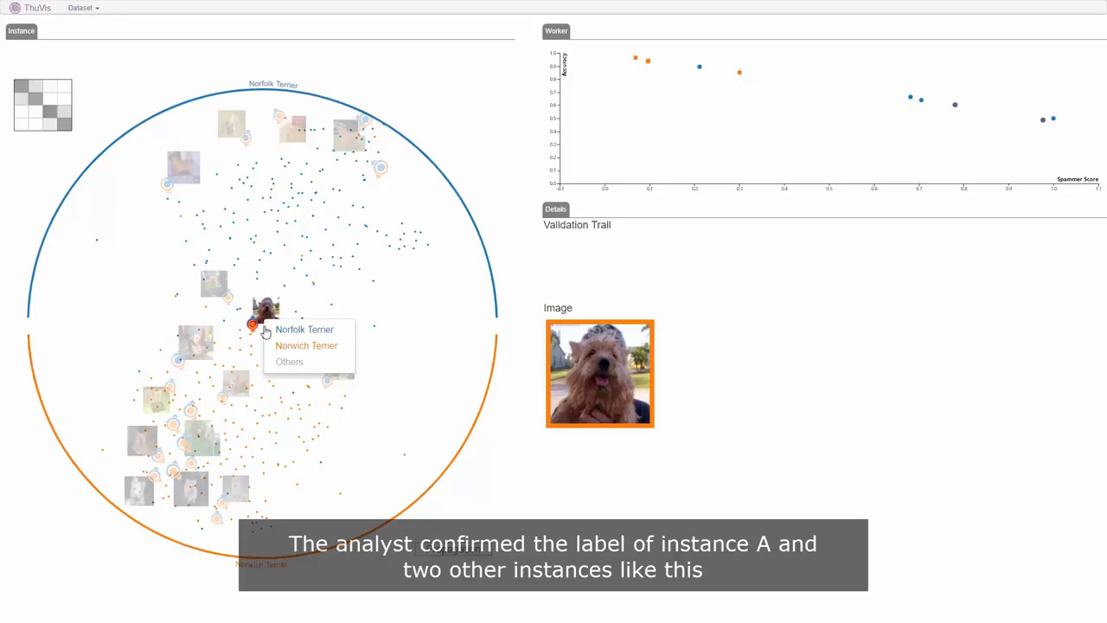
{"action": "left_click", "coordinate": [304, 329]}
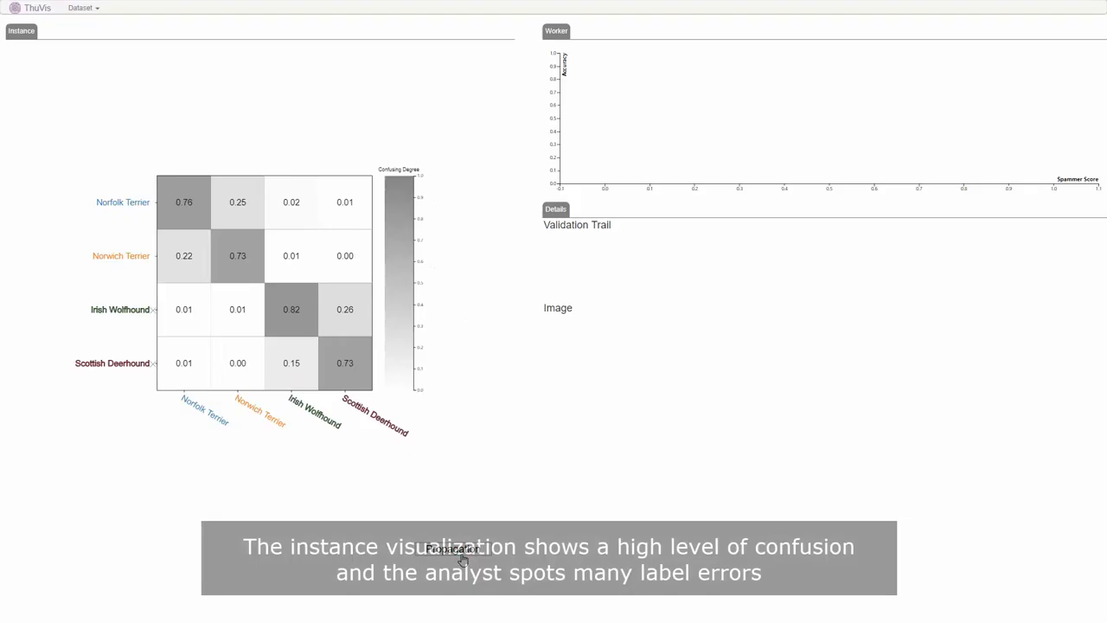
Show the Irish Wolfhound versus Scottish Deerhound instances from the confusion matrix.
{"action": "left_click", "coordinate": [453, 550]}
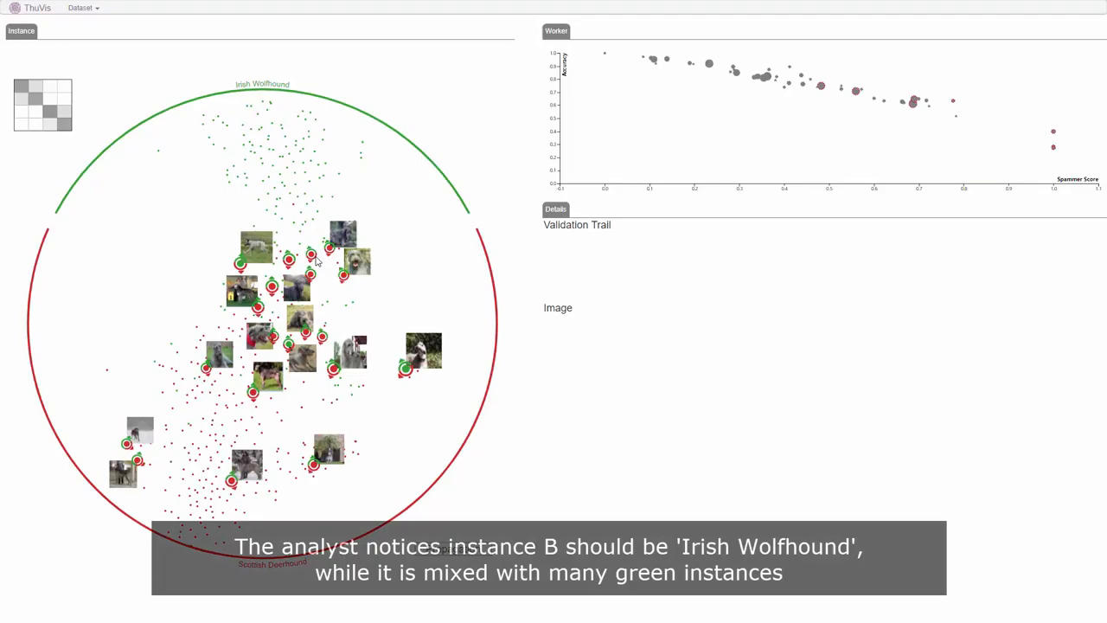